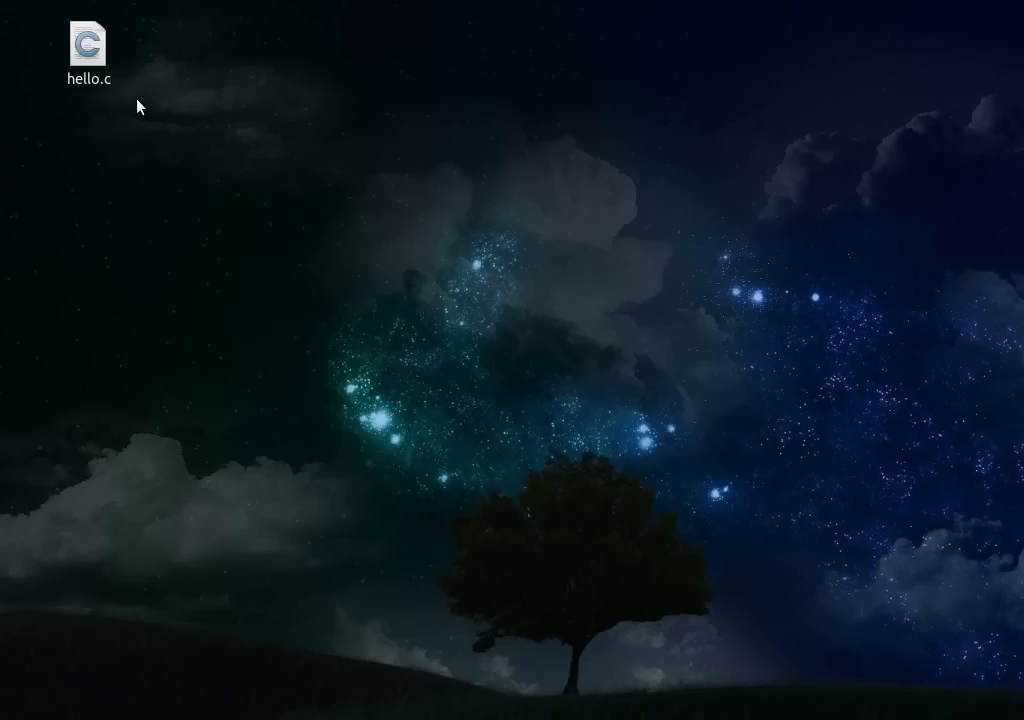
- Open hello.c from the desktop in Geany via its right-click menu
right_click(87, 48)
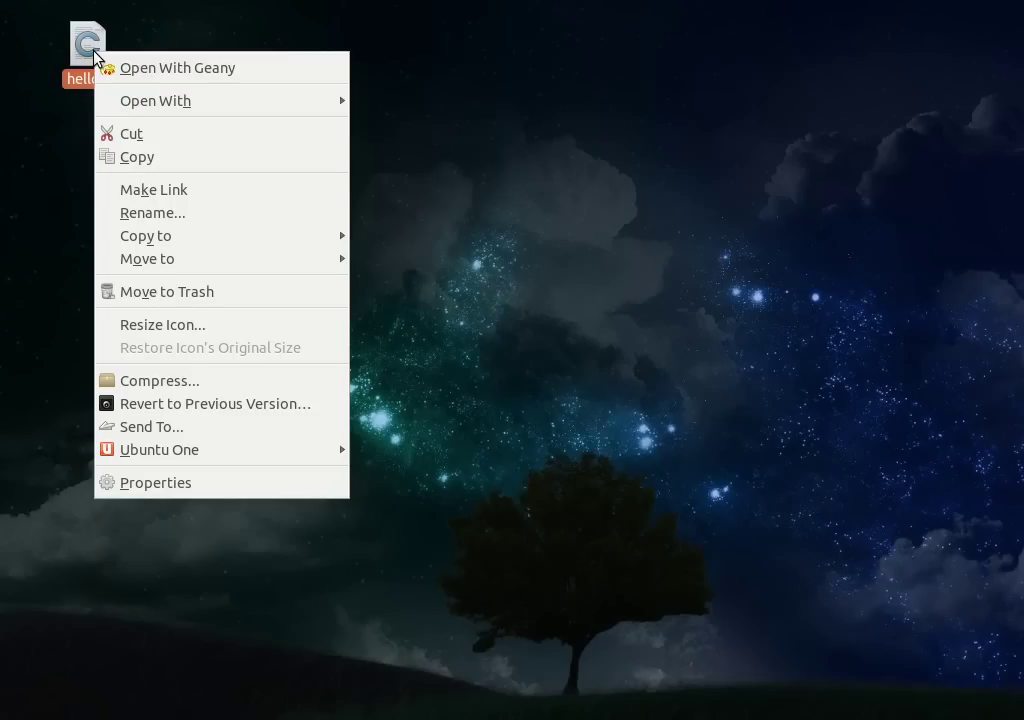
mouse_move(177, 67)
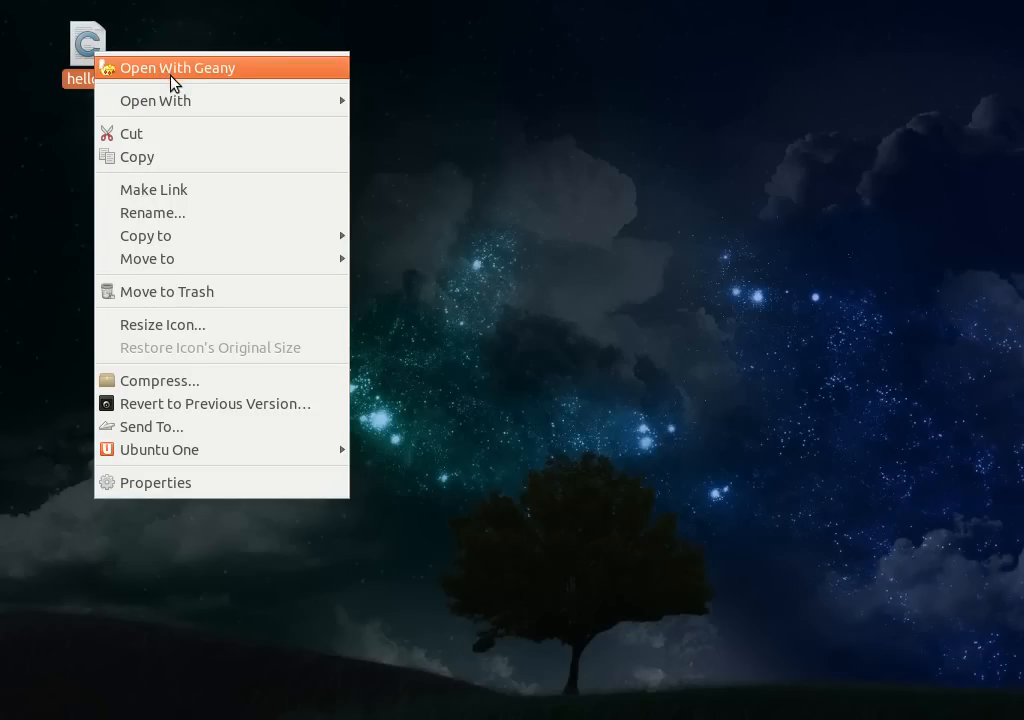
left_click(178, 67)
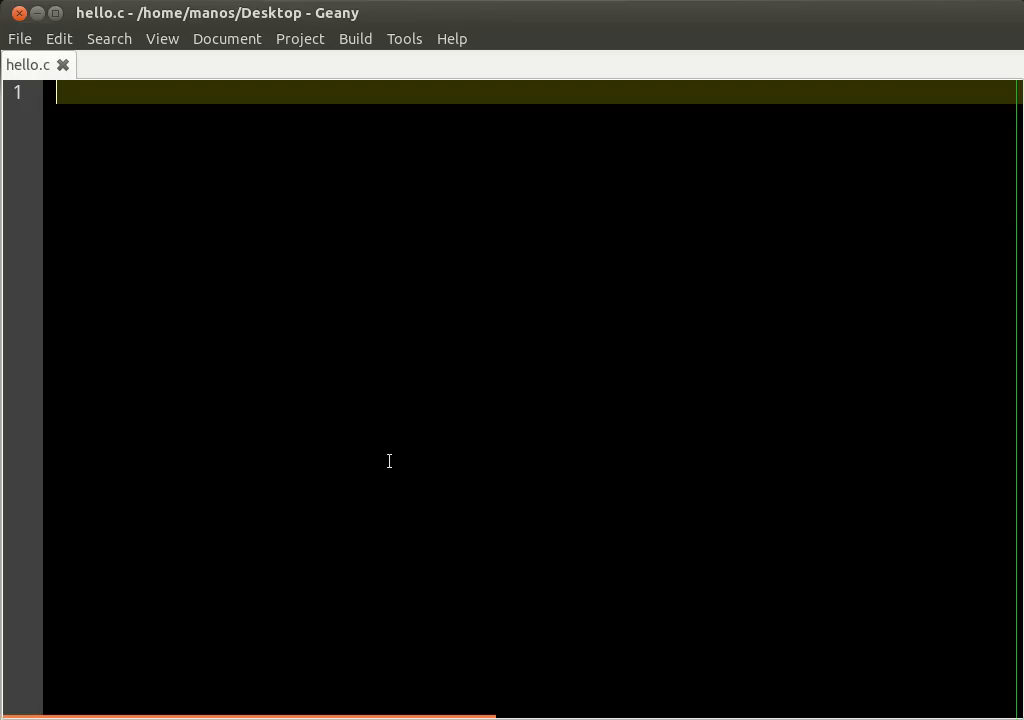
- Write int main(){ puts("Hello!"); } in hello.c and save it
type("main()")
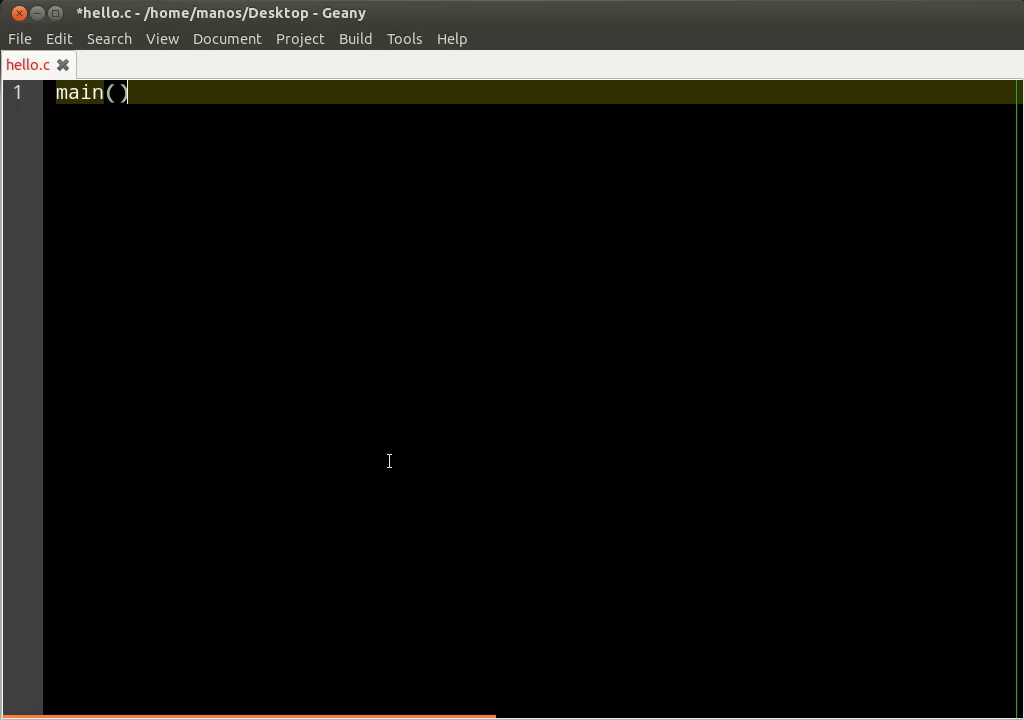
type("{")
type("}")
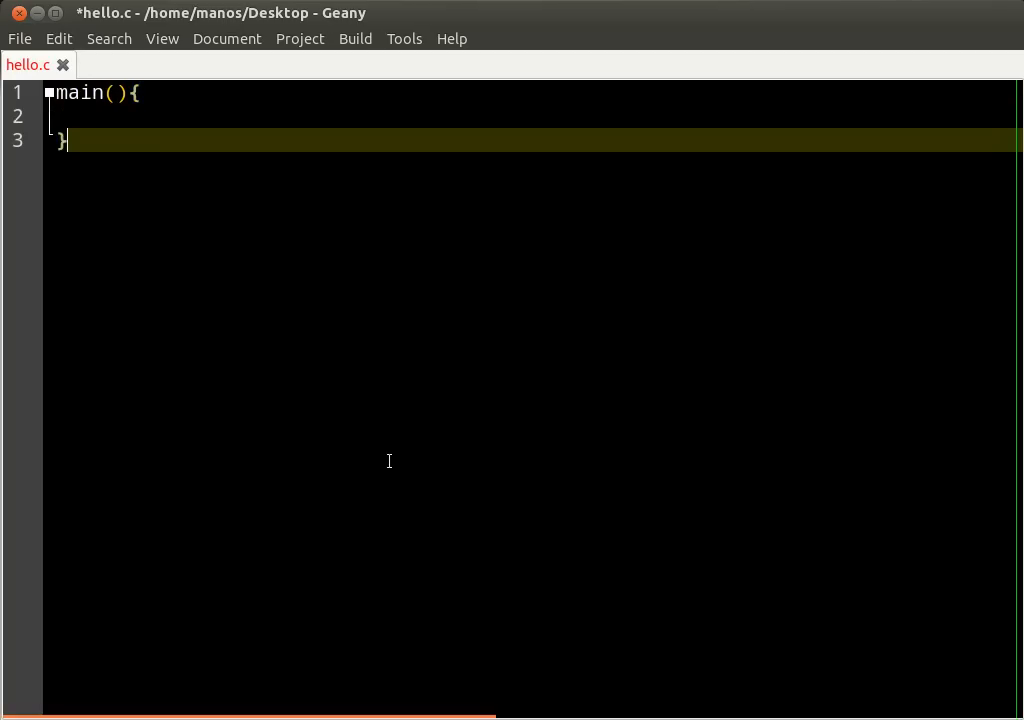
key("ctrl+s")
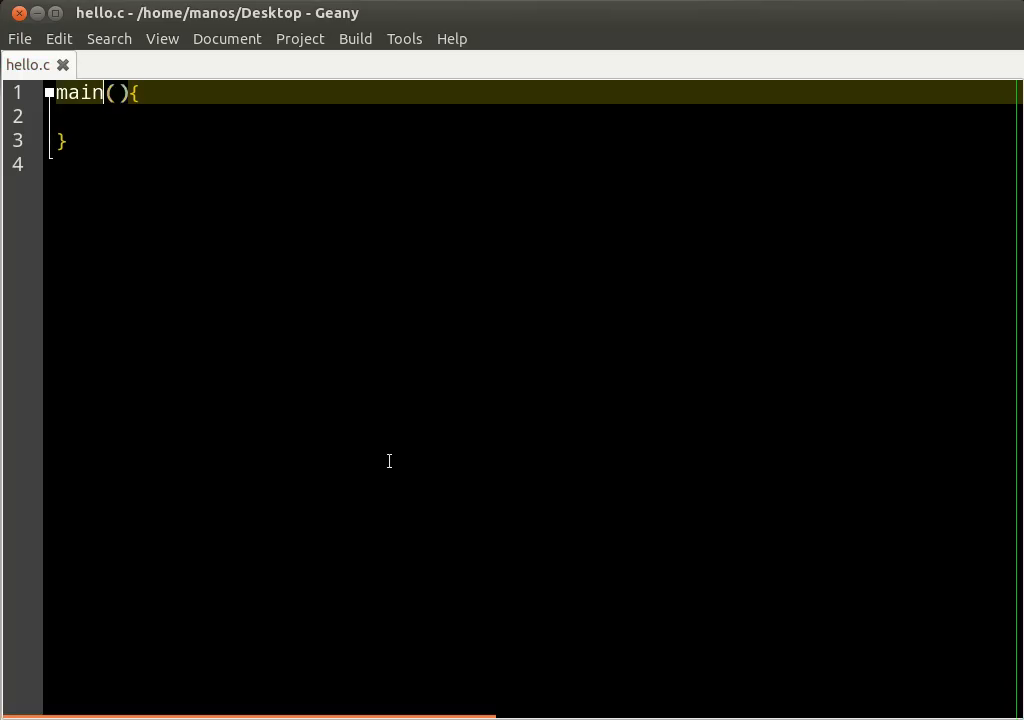
type("int")
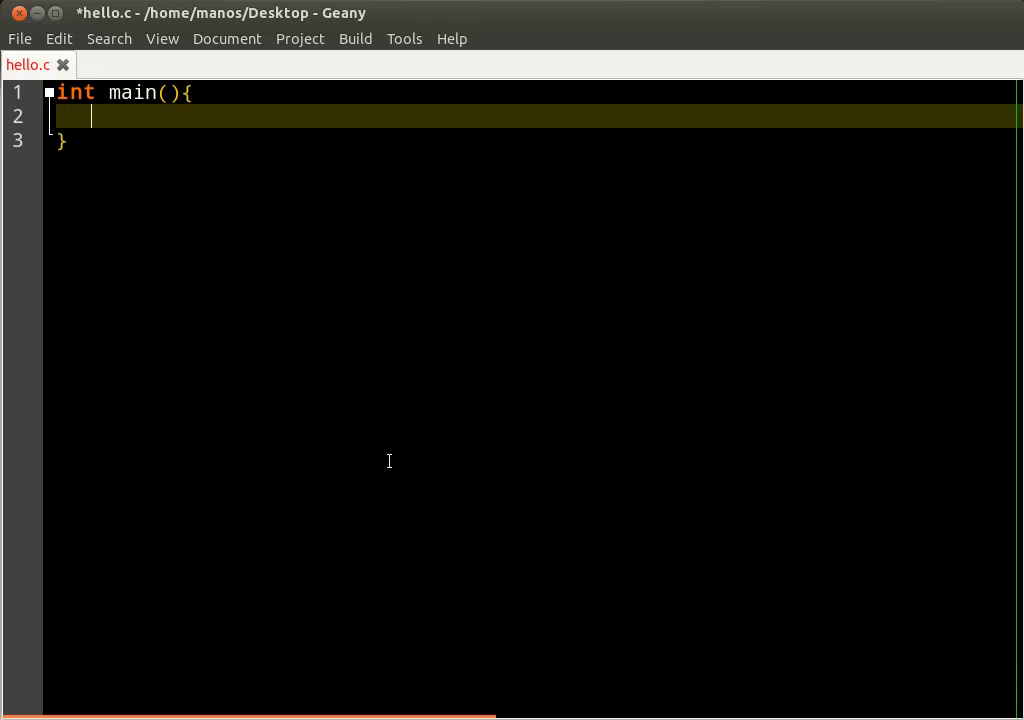
type("pu")
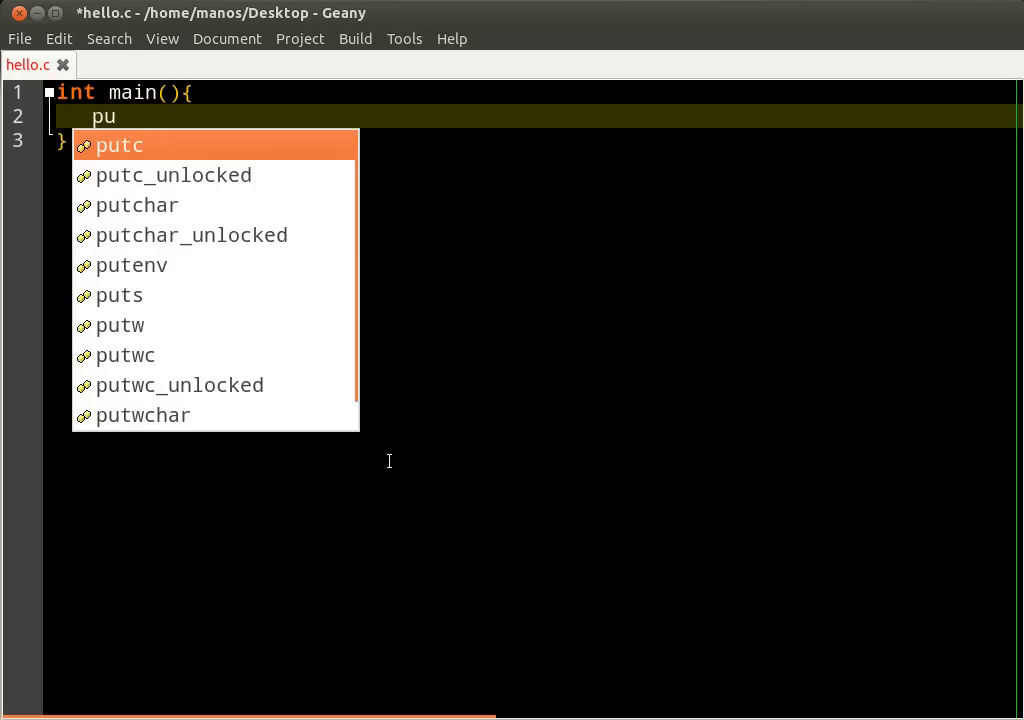
type("ts(")
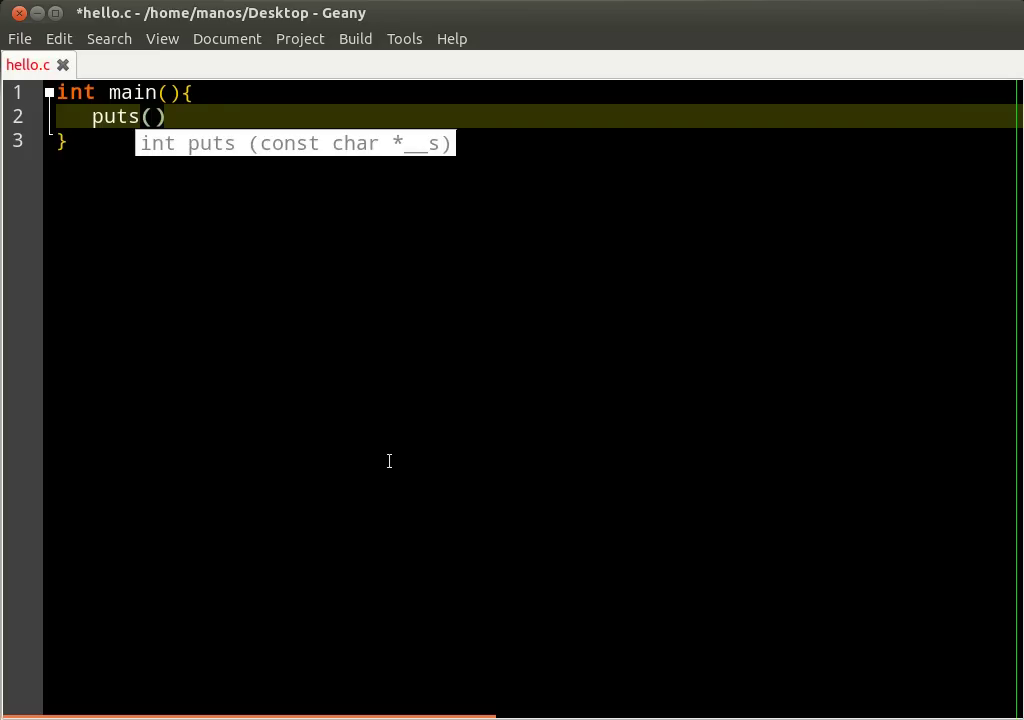
type(";")
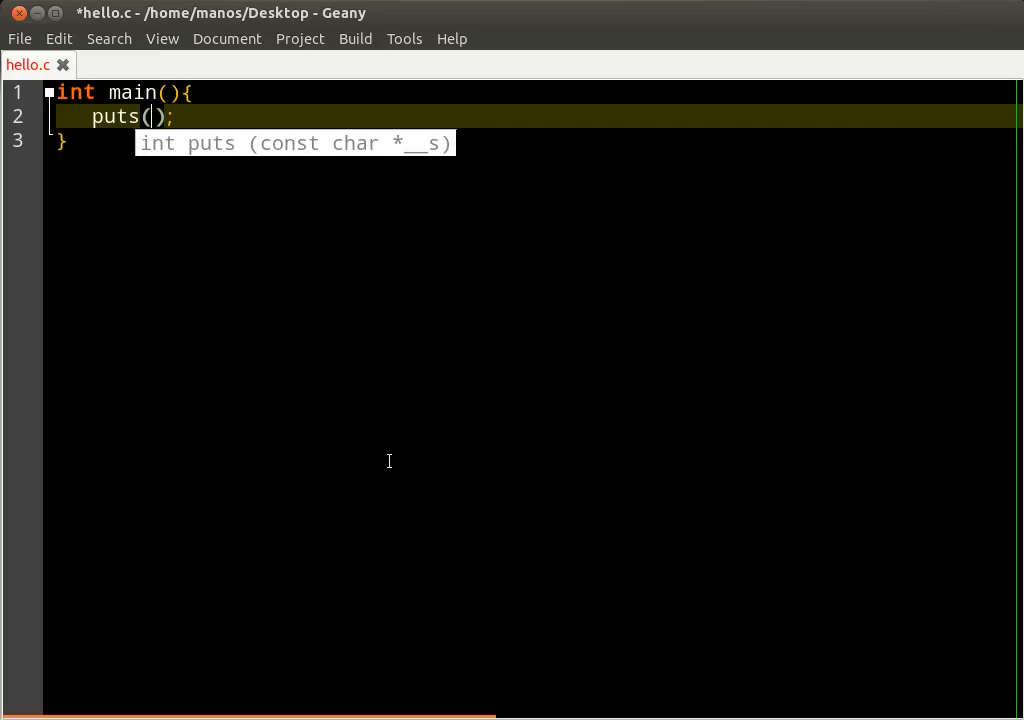
type("\"\"")
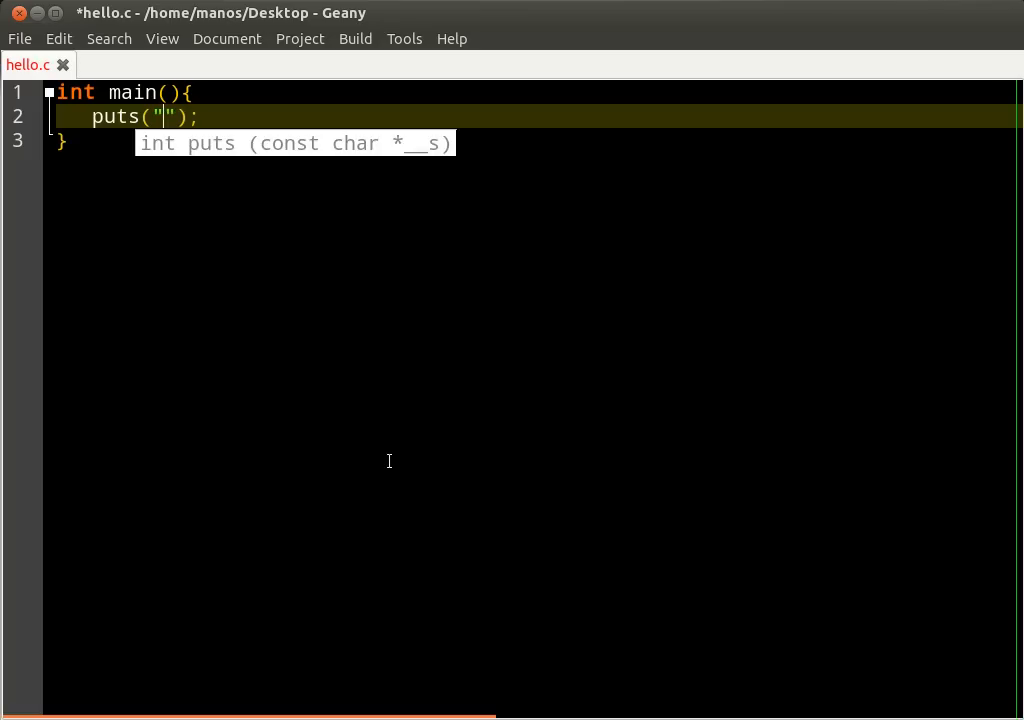
type("Hello!")
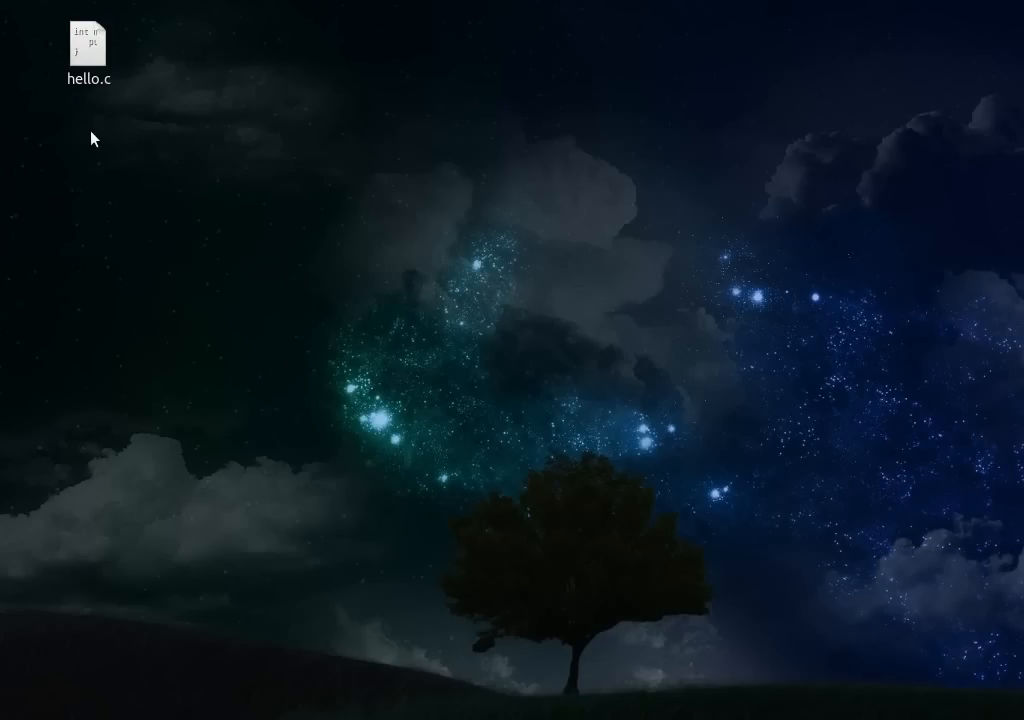
mouse_move(143, 157)
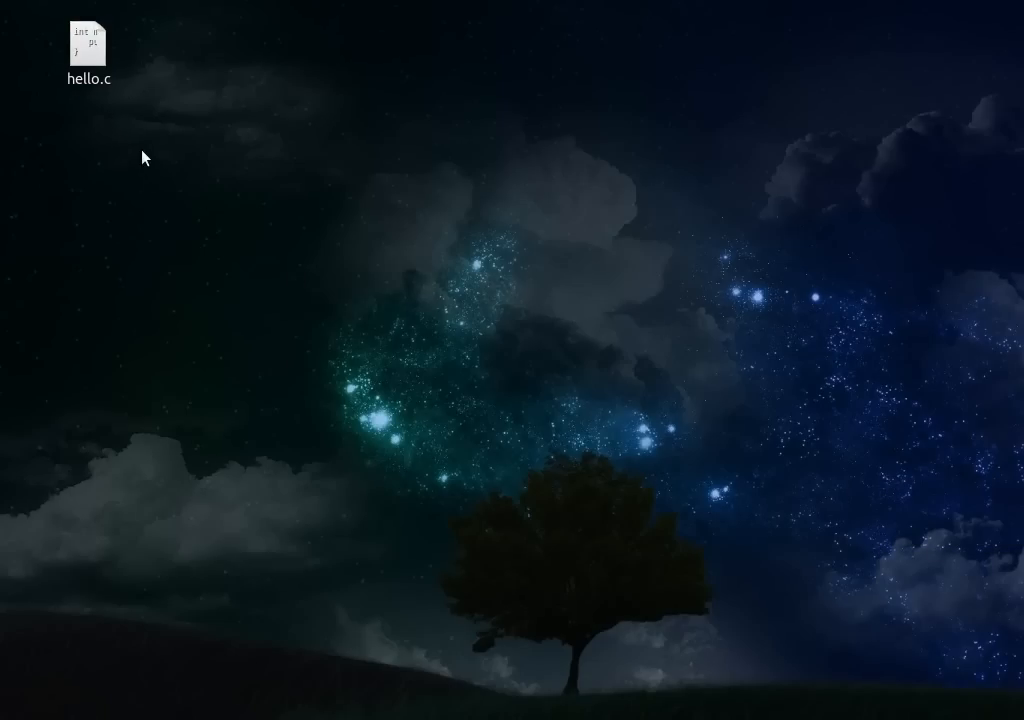
- Open a terminal in the Desktop folder from the desktop's right-click menu
left_click(89, 46)
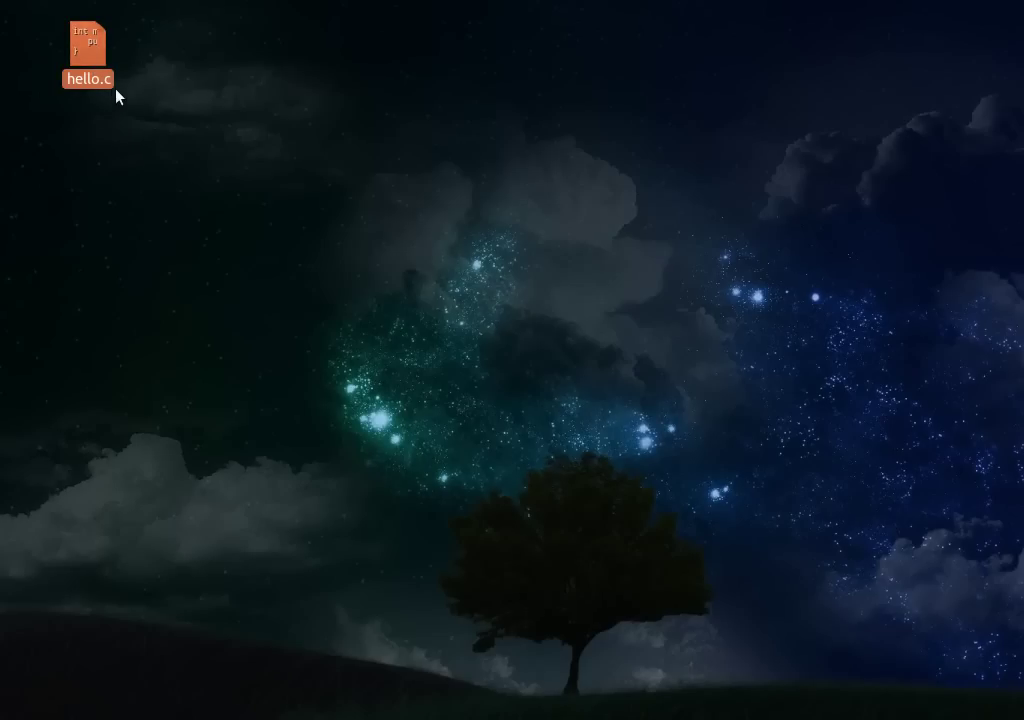
mouse_move(117, 123)
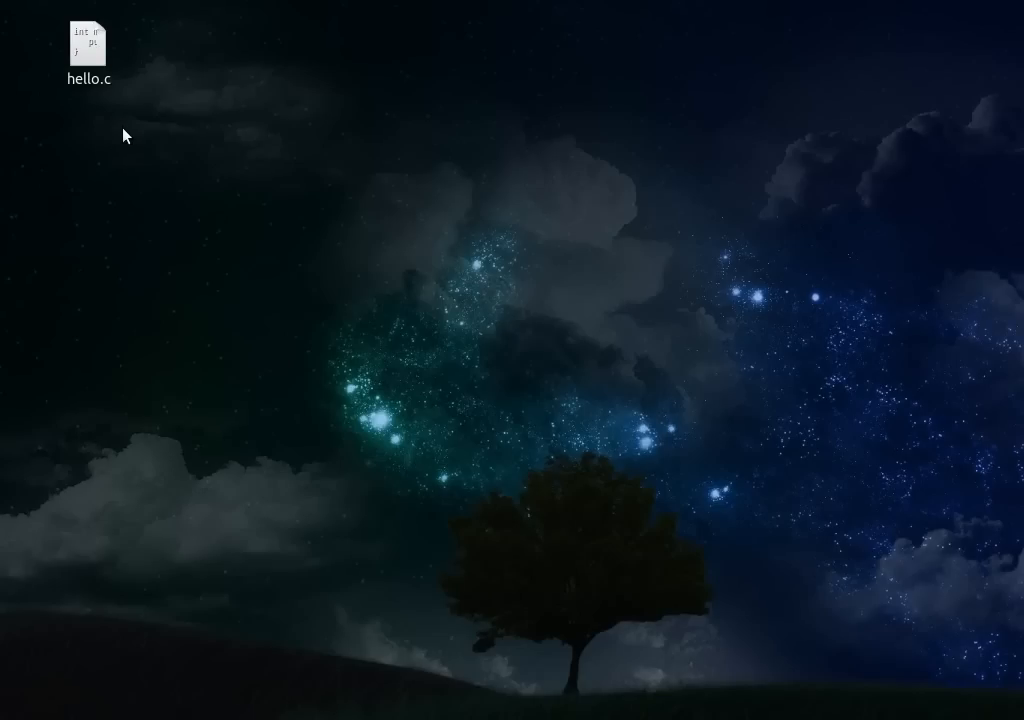
right_click(120, 128)
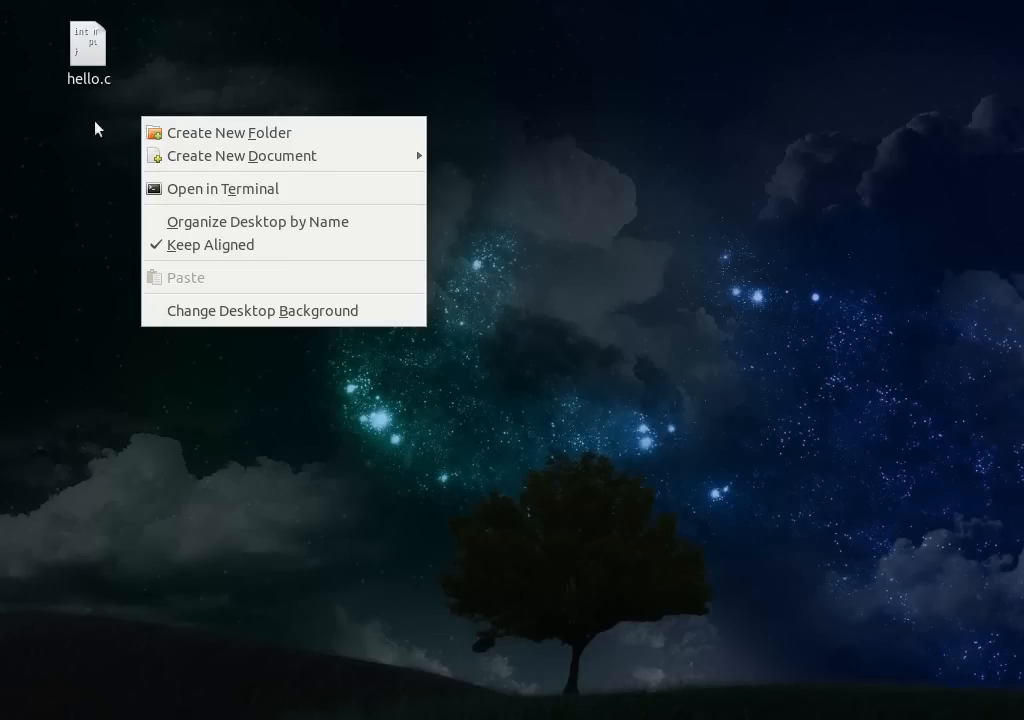
left_click(222, 188)
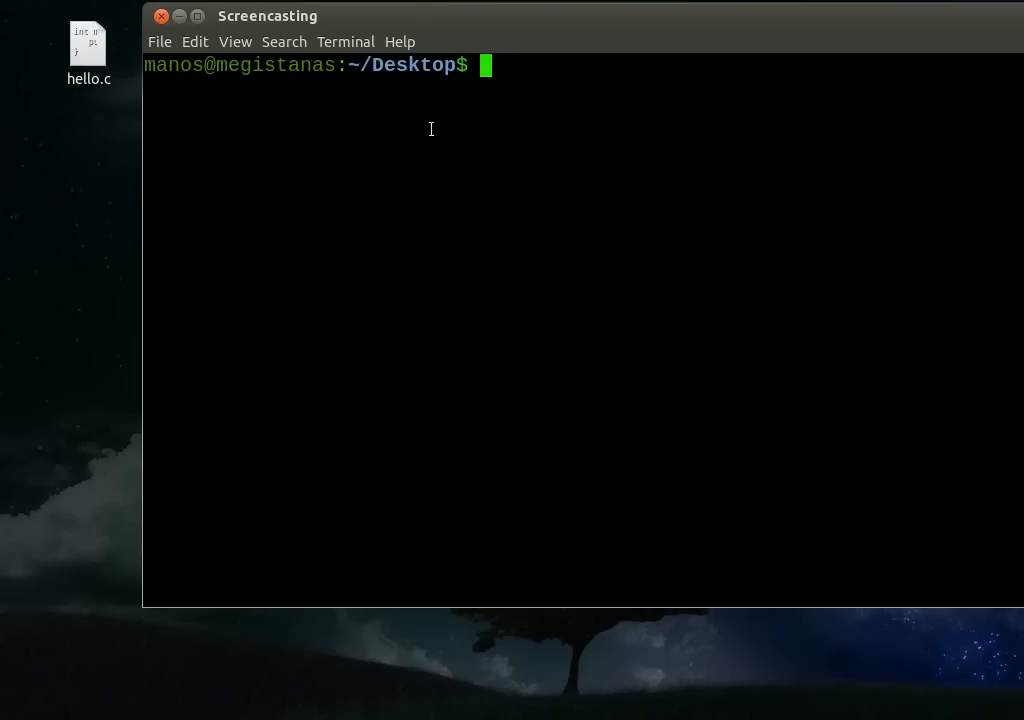
mouse_move(227, 171)
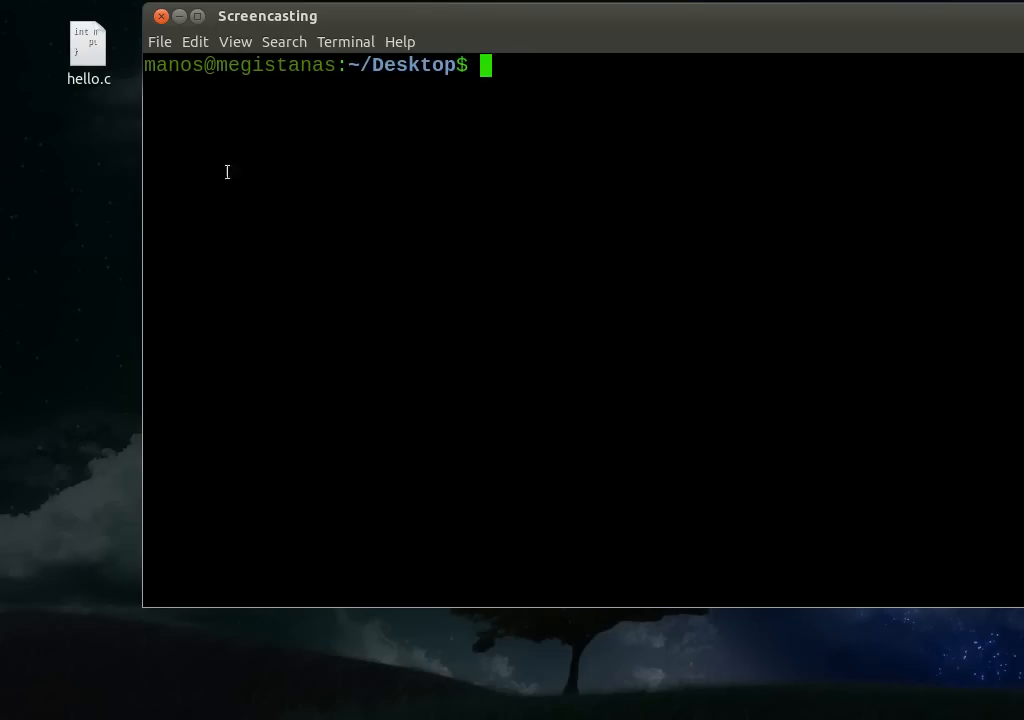
- Run gcc hello.c -o hello in the terminal
left_click(87, 45)
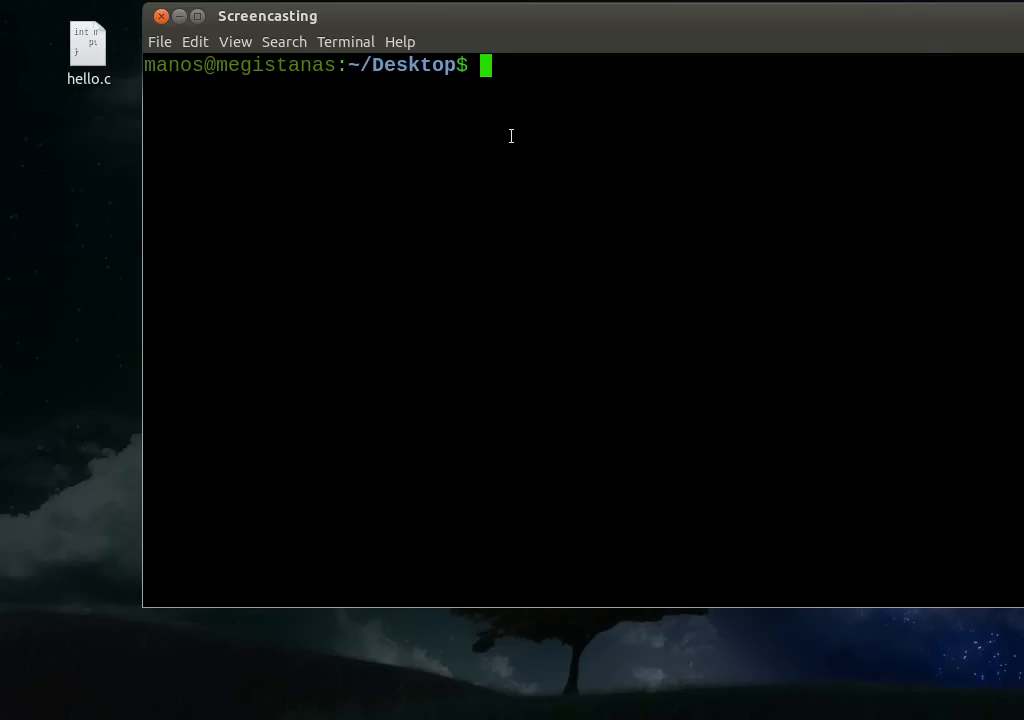
type("gcc")
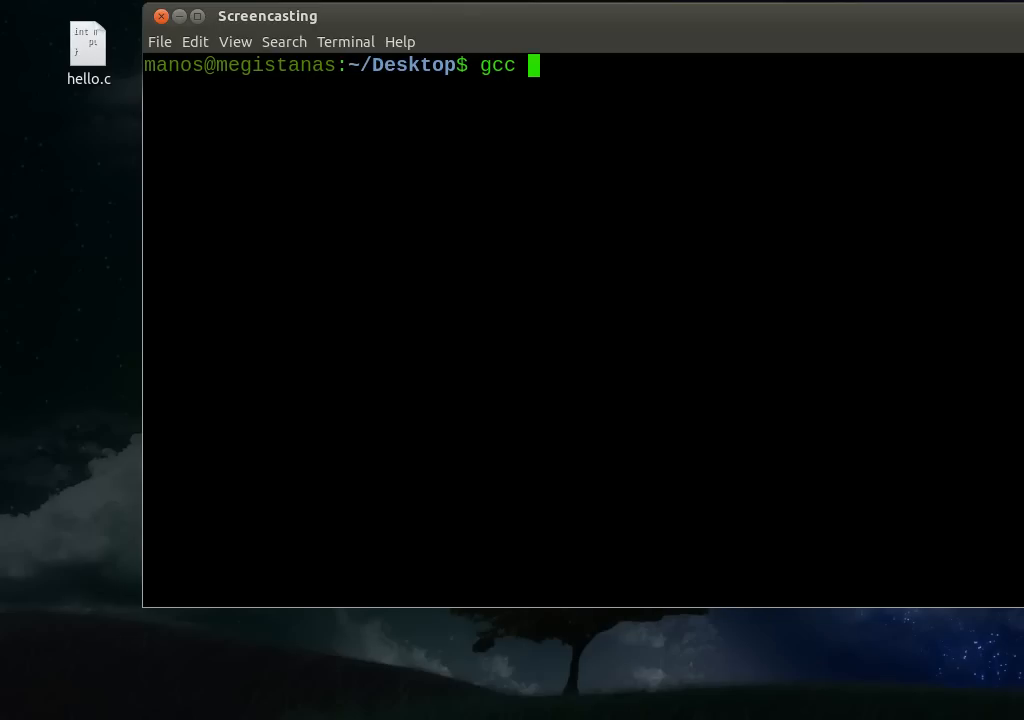
type("he")
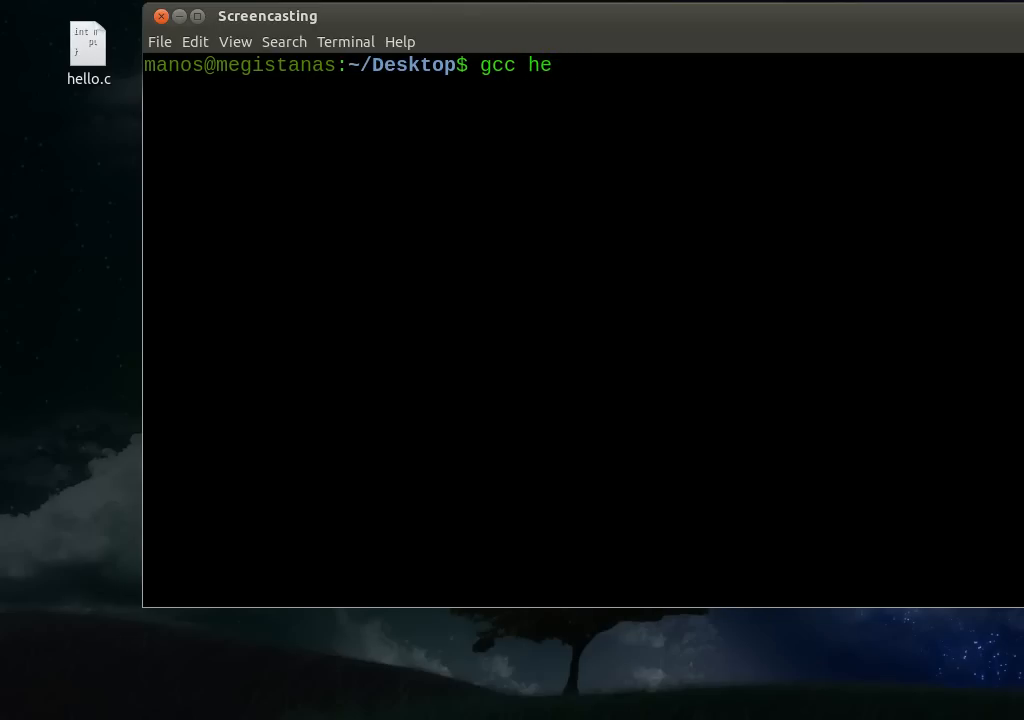
type("ll")
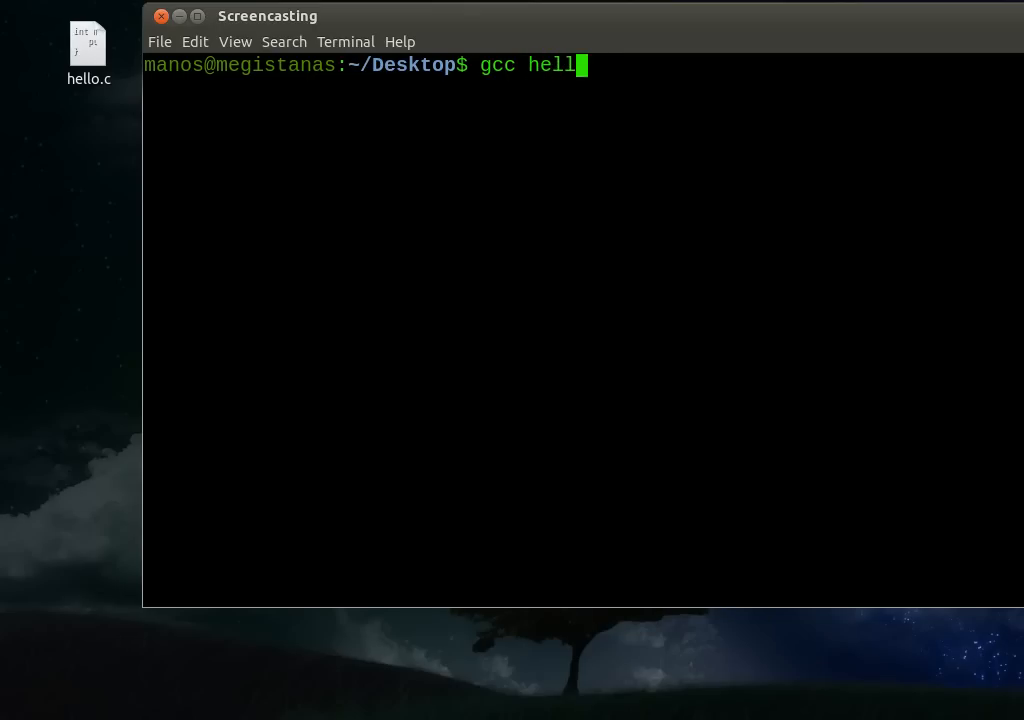
type("o.c -")
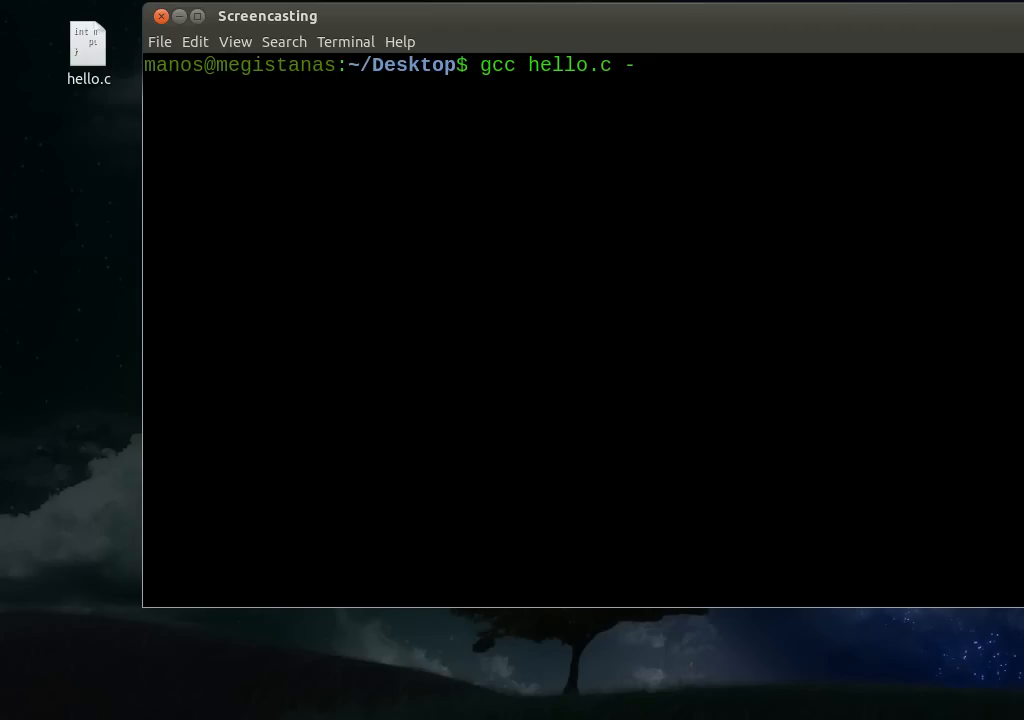
type("o")
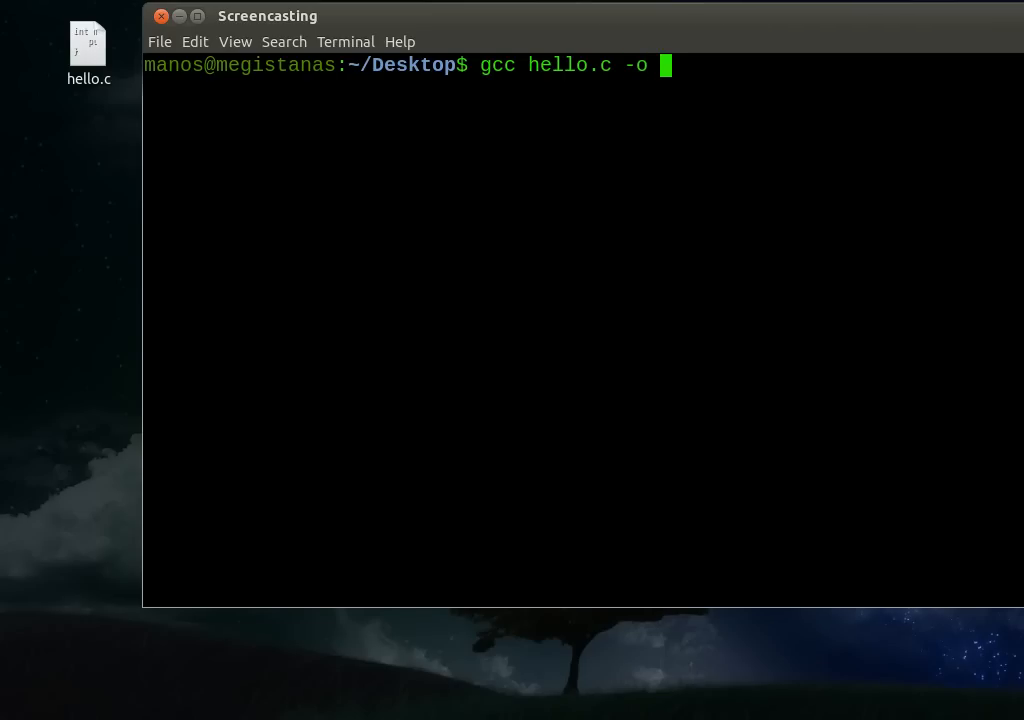
type("hello")
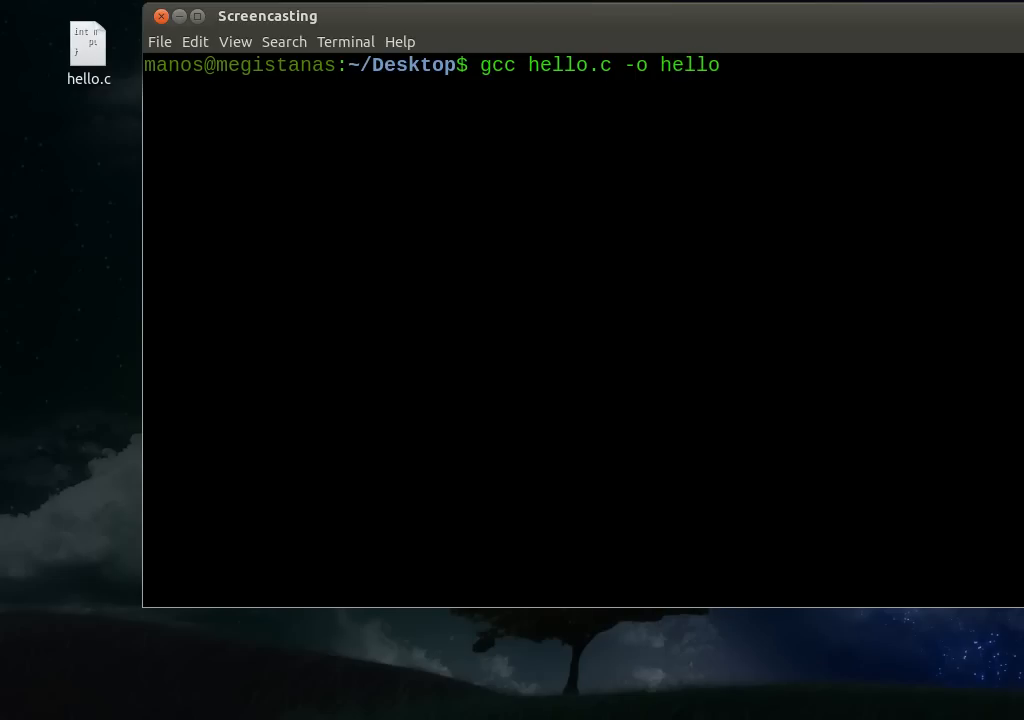
mouse_move(889, 198)
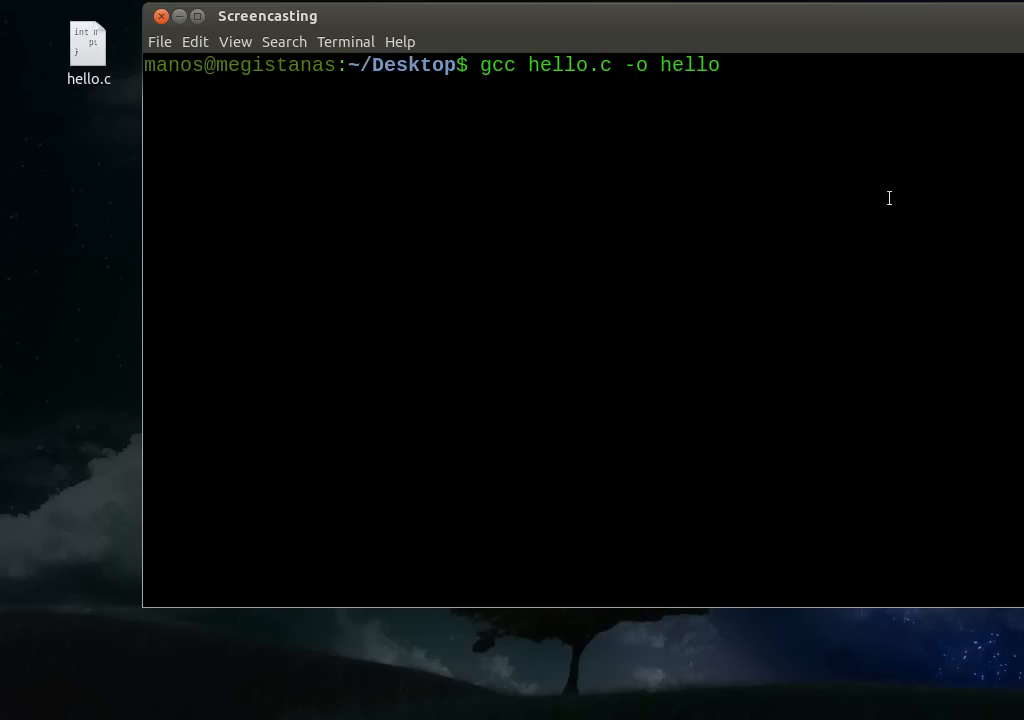
key("Return")
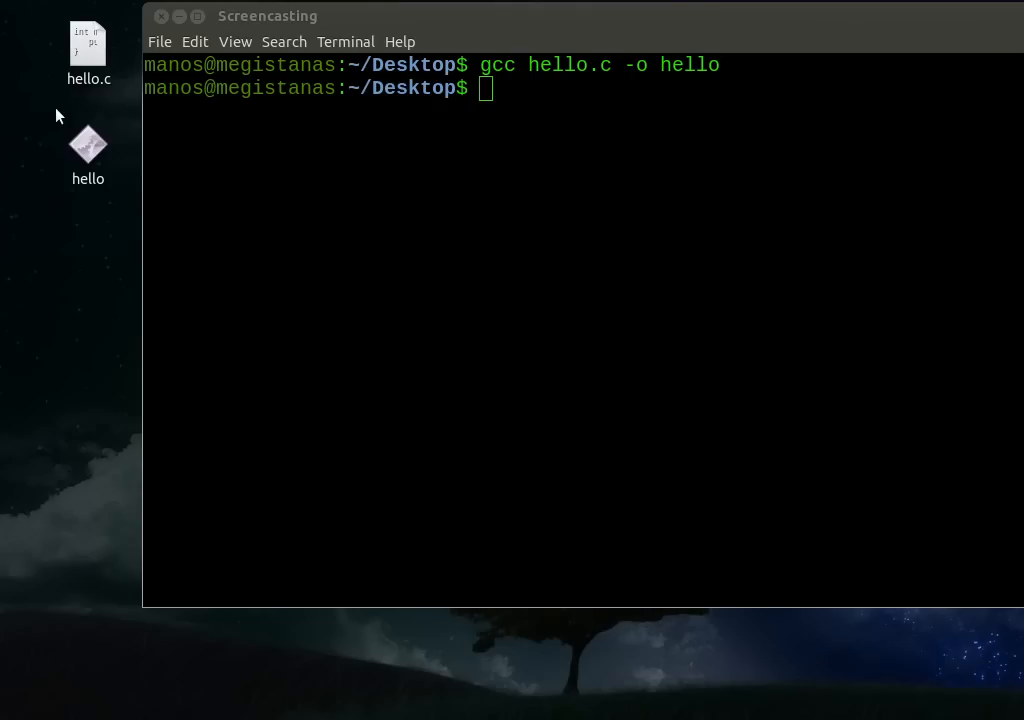
left_click(88, 143)
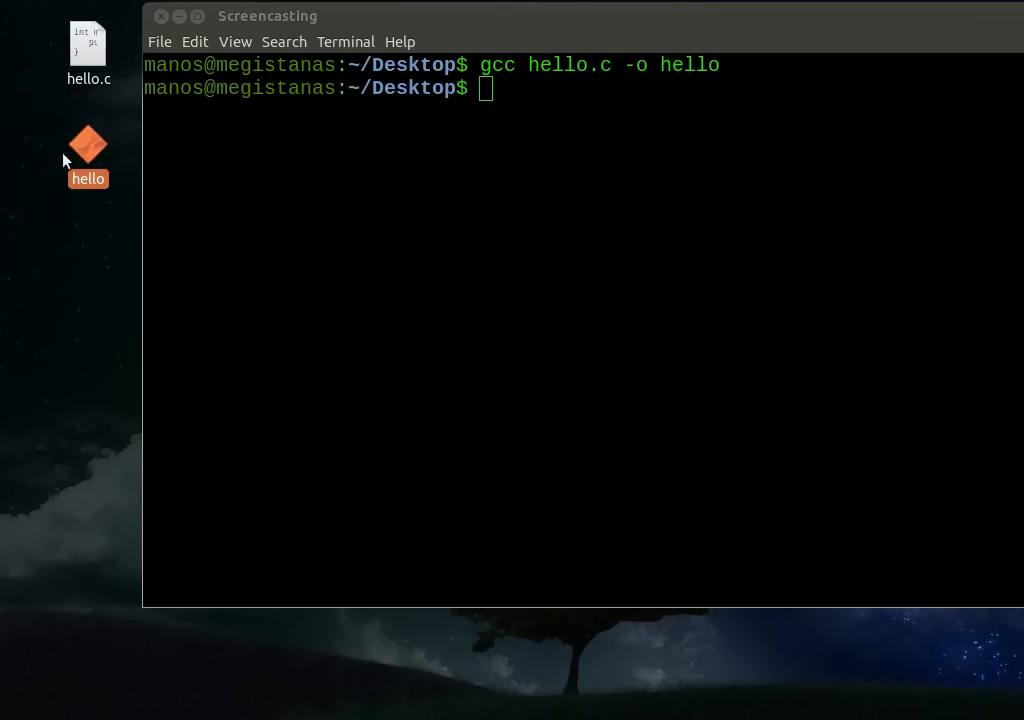
left_click(490, 88)
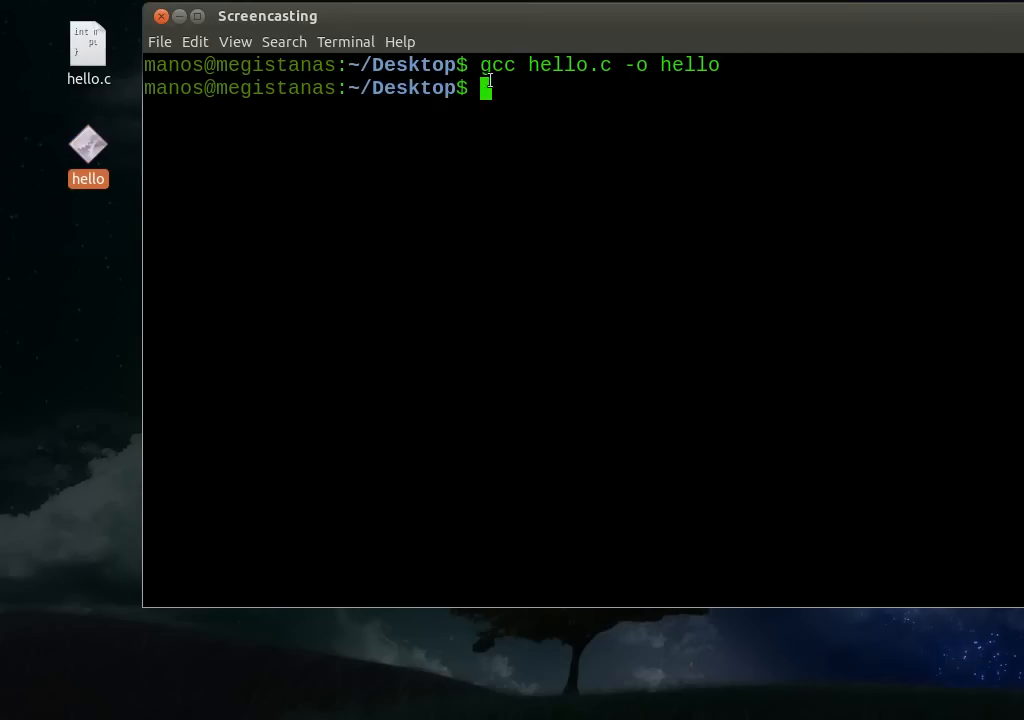
mouse_move(576, 146)
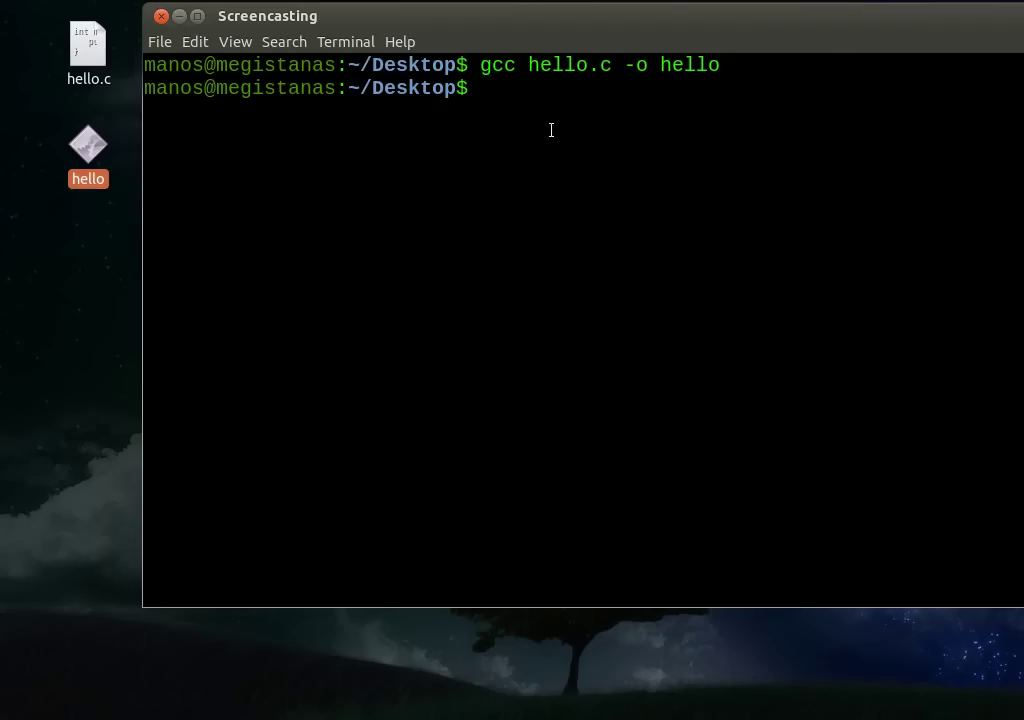
- Run ./hello in the terminal to print Hello!
type("./")
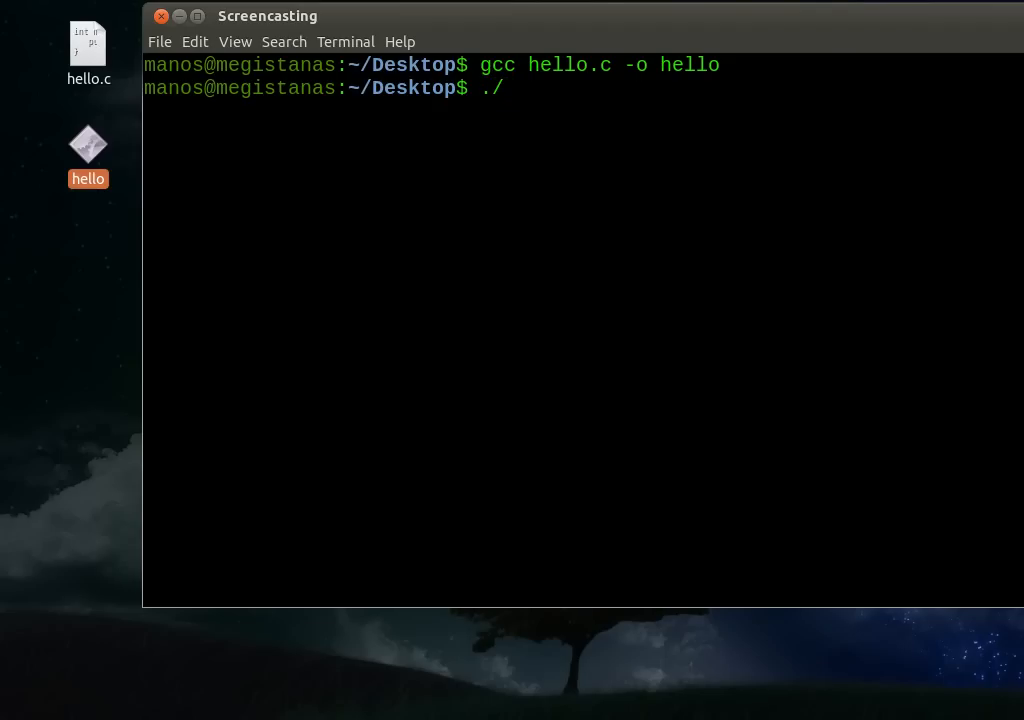
type("hel")
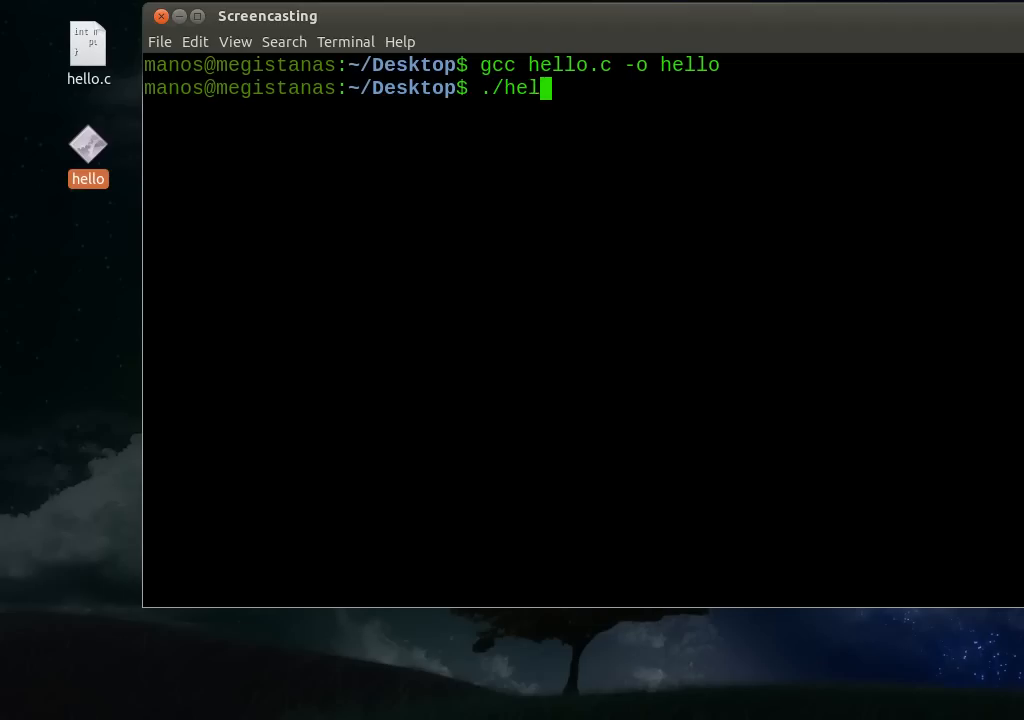
type("lo")
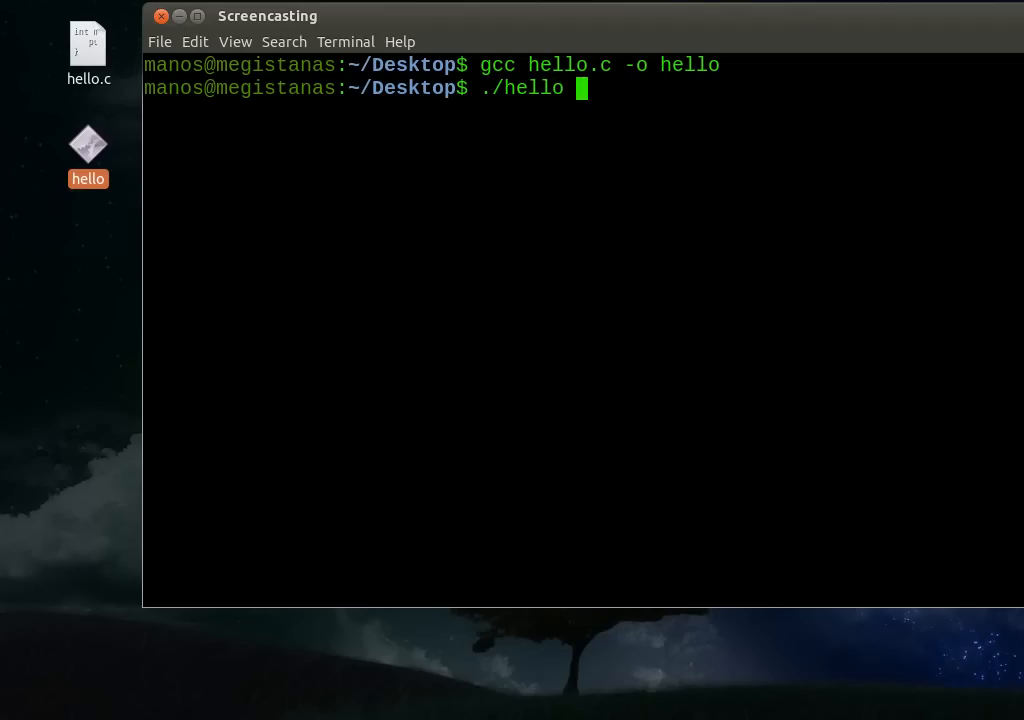
key("Return")
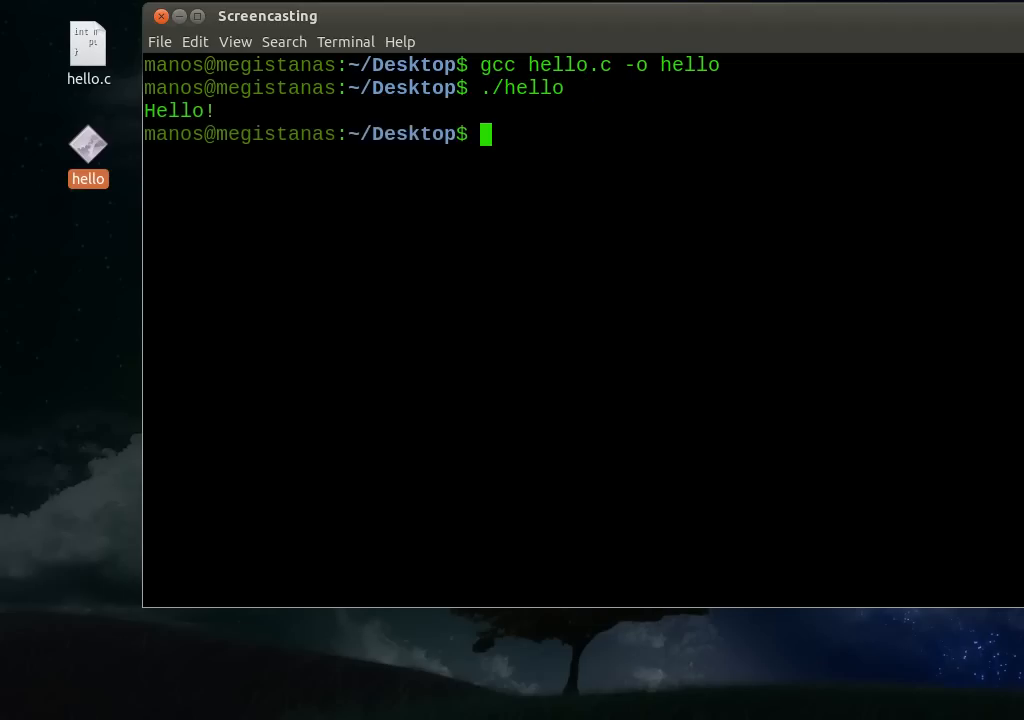